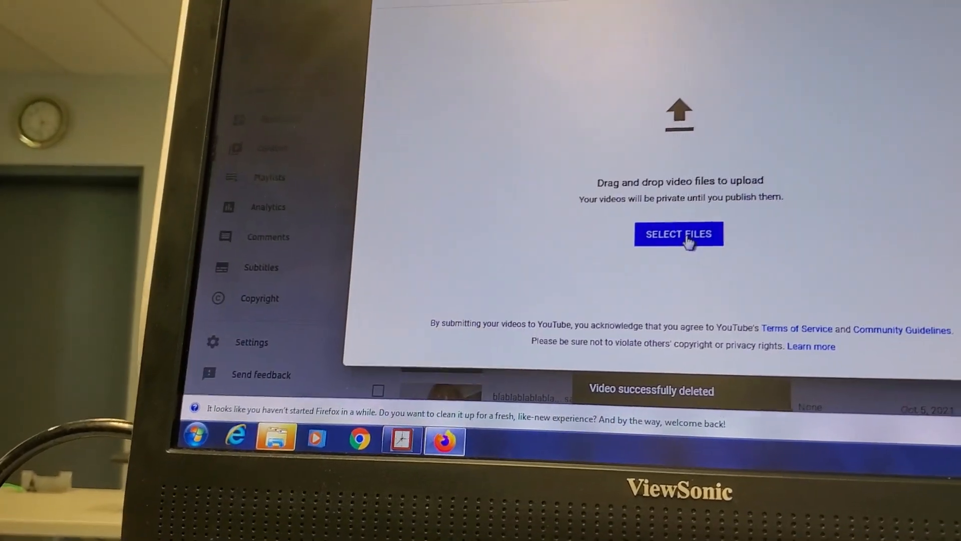
Start choosing a video file, then bring up permanent deletion of the draft.
left_click(679, 233)
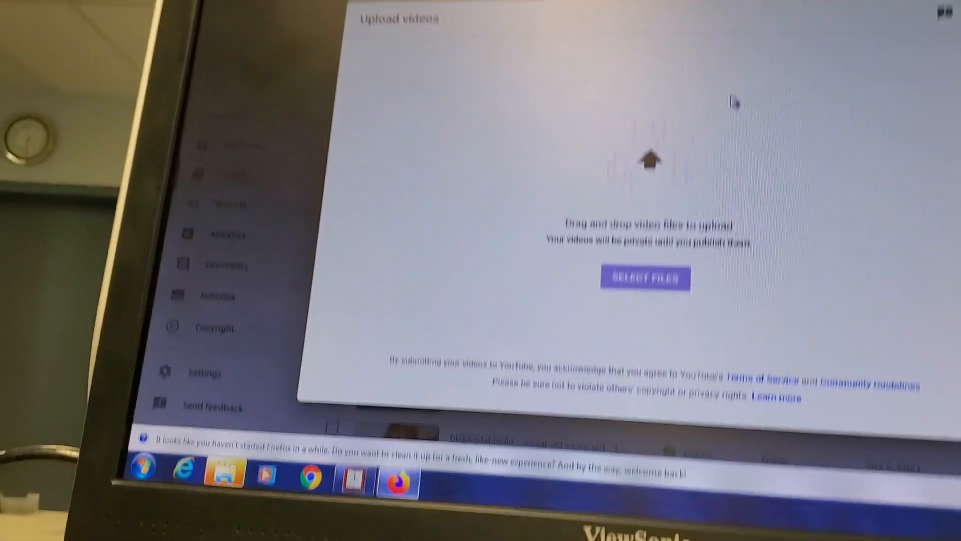
left_click(645, 277)
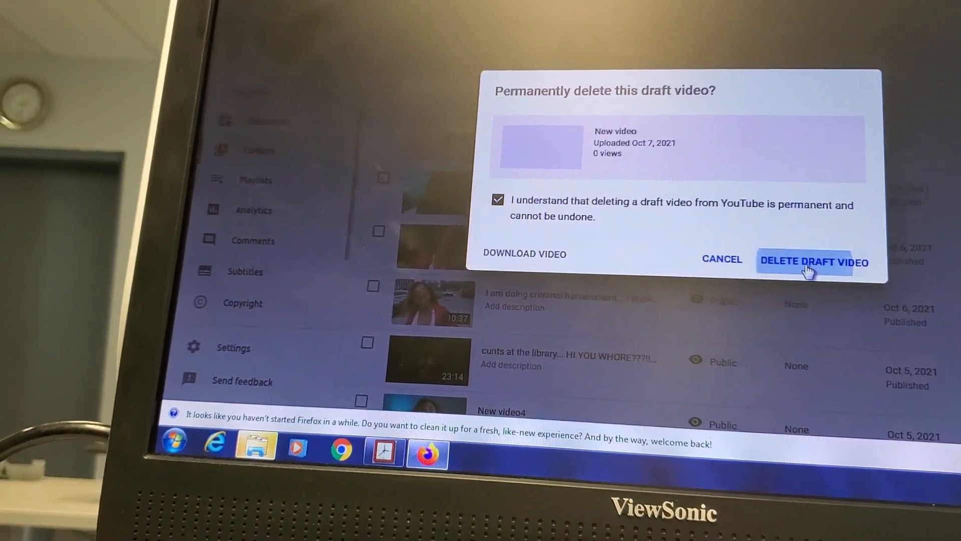
Confirm permanent deletion of the New video draft, returning to the empty upload window.
left_click(813, 261)
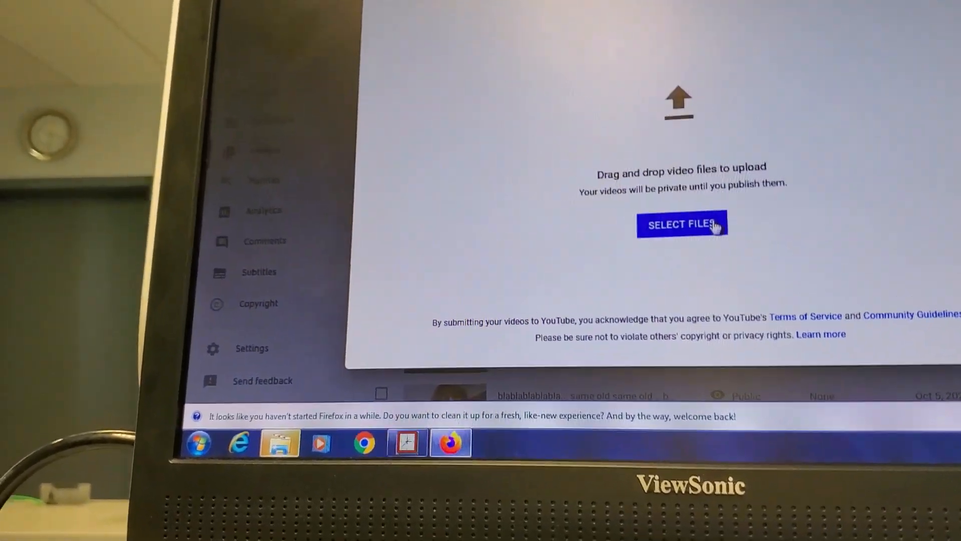
Upload New video.mp4 and assign it to a playlist in the Details step.
left_click(682, 223)
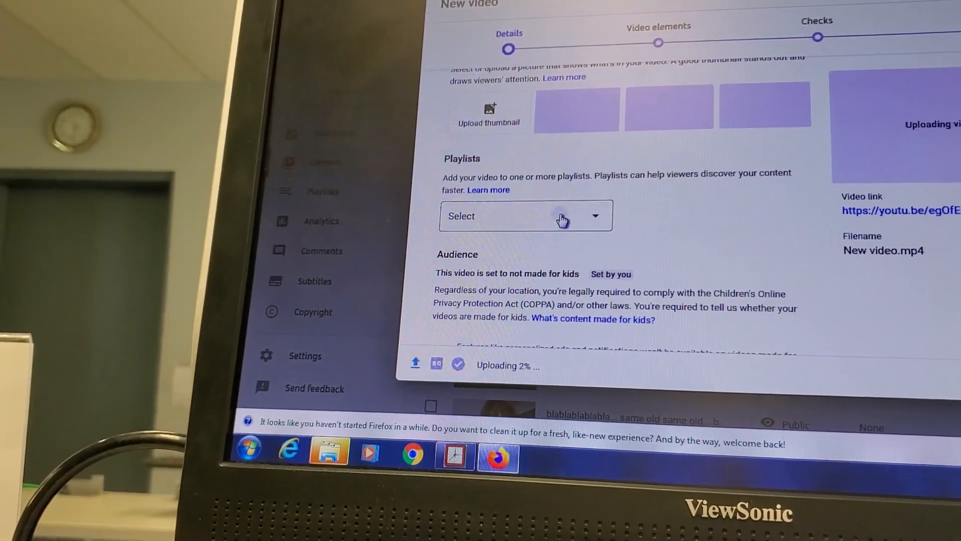
left_click(526, 217)
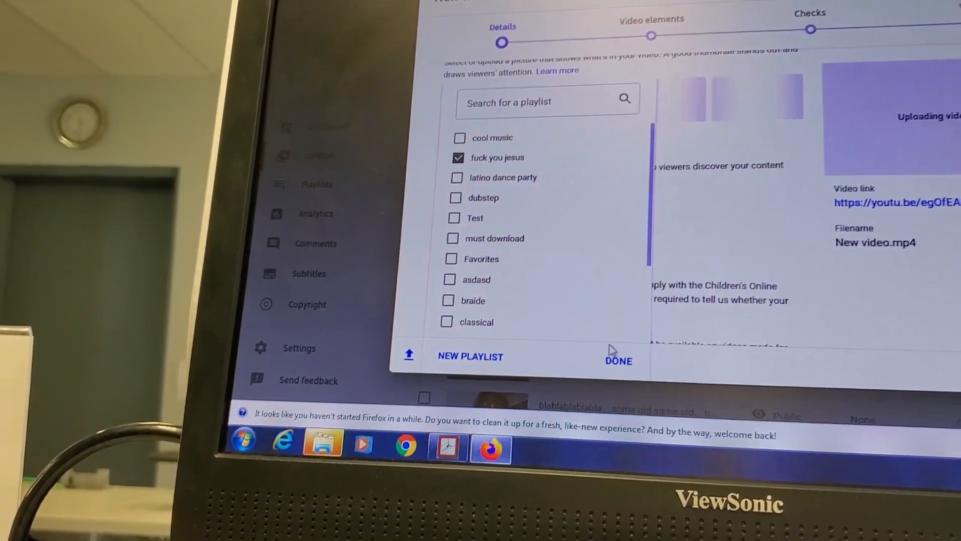
left_click(618, 361)
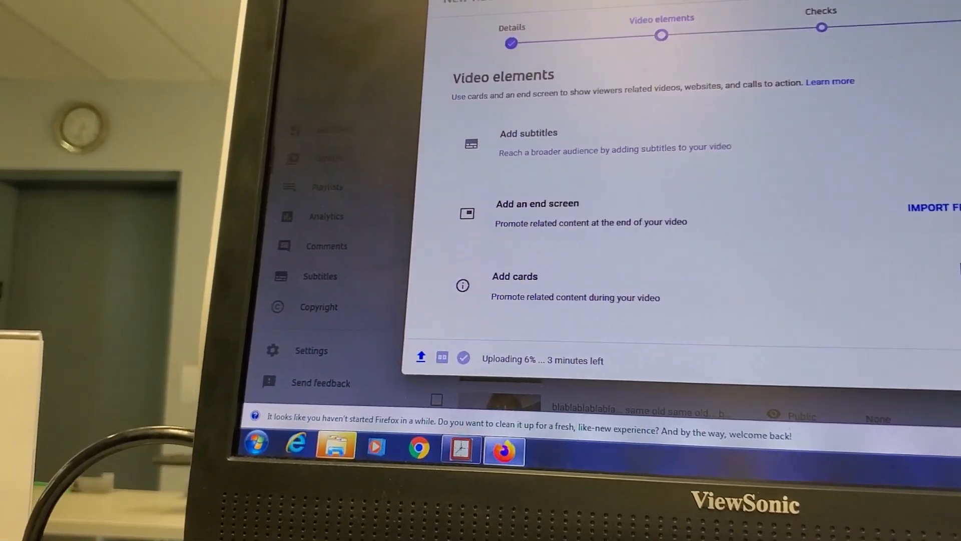
Advance past Video elements toward publishing New video as public.
left_click(820, 27)
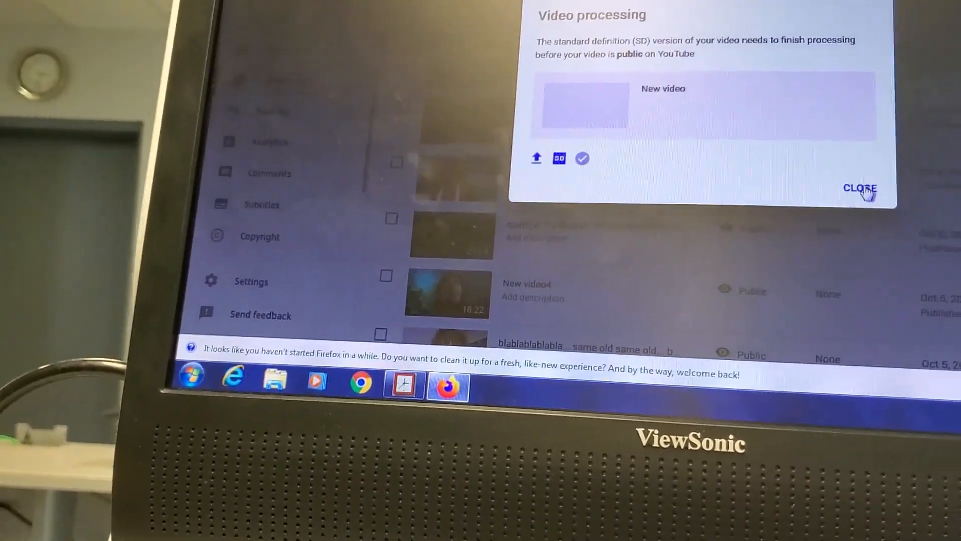
Dismiss the processing notice and acknowledge permanent deletion of the published New video.
left_click(859, 187)
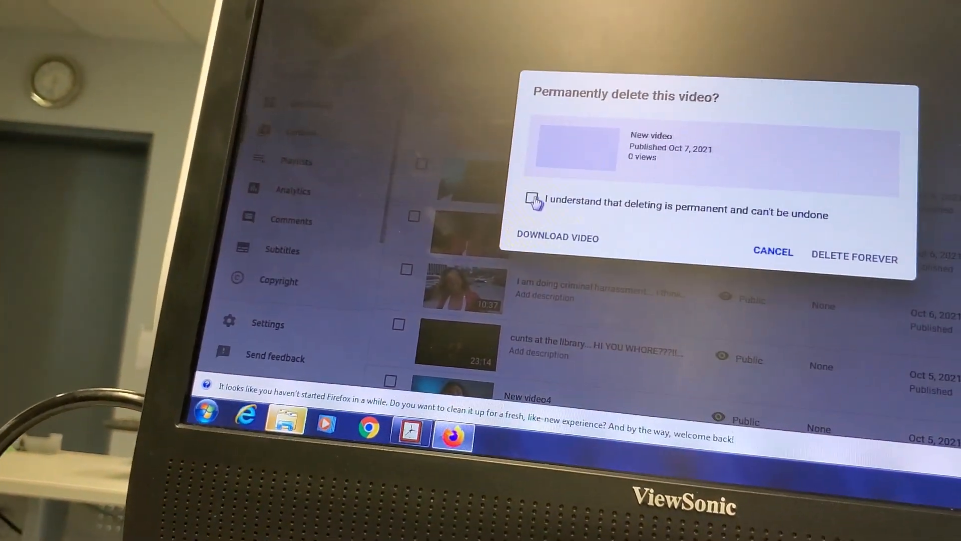
left_click(773, 251)
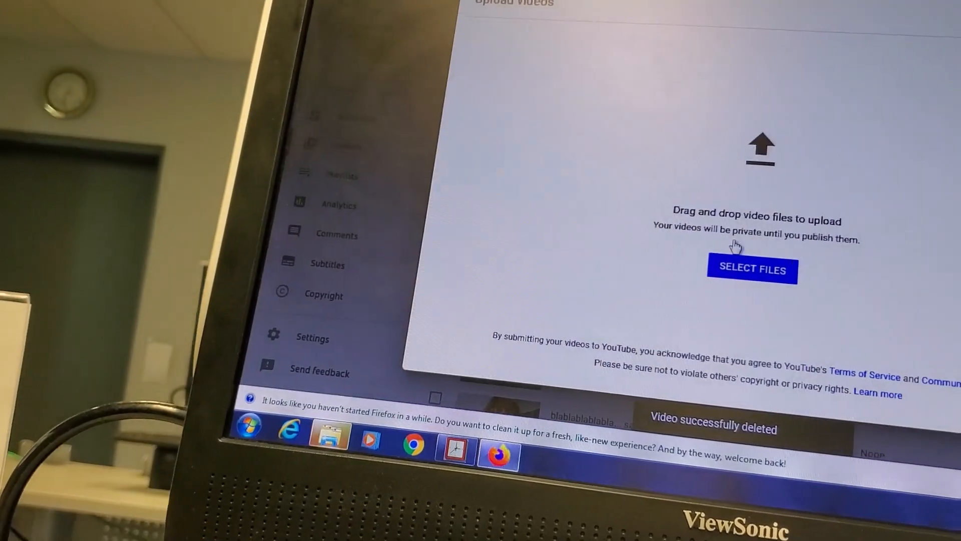
Upload New video.mp4 again and add it to the first playlist.
left_click(752, 269)
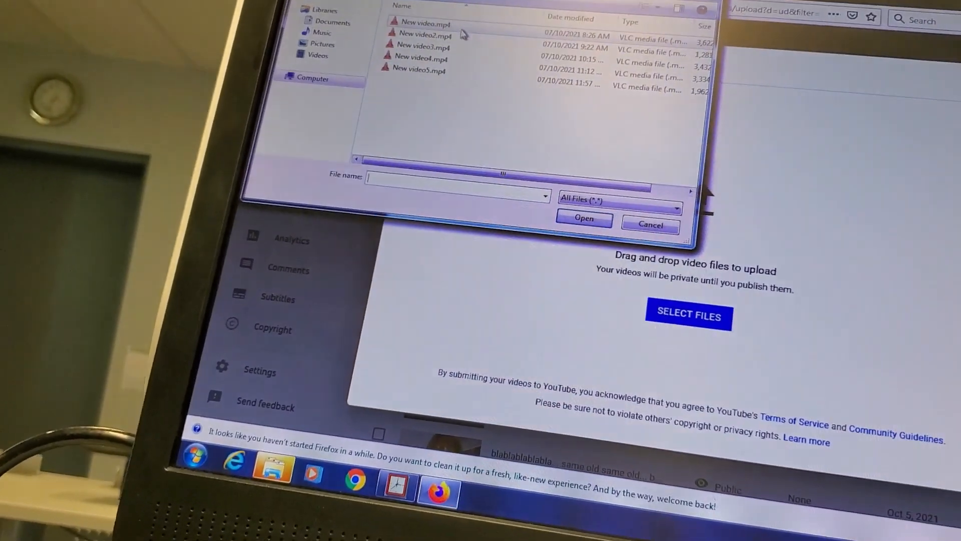
left_click(649, 225)
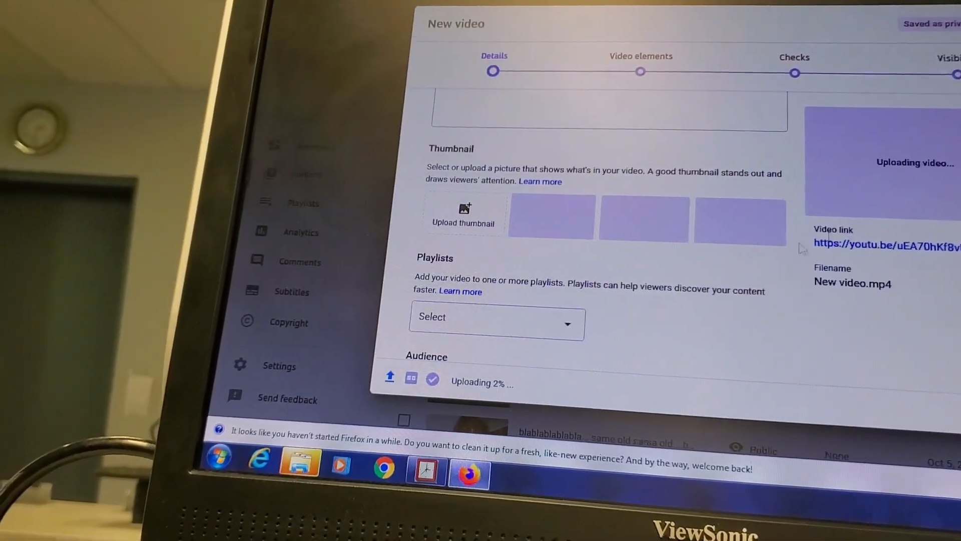
left_click(494, 318)
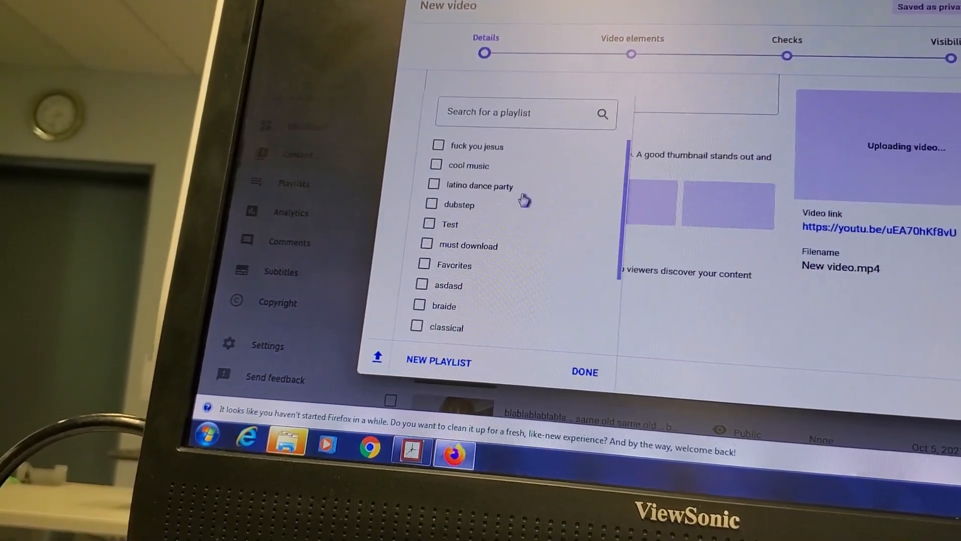
left_click(439, 145)
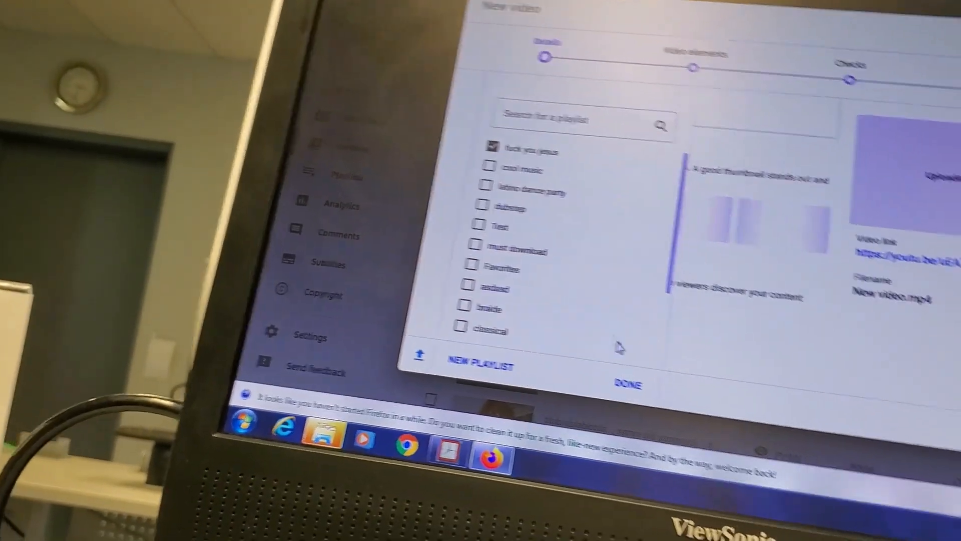
left_click(625, 384)
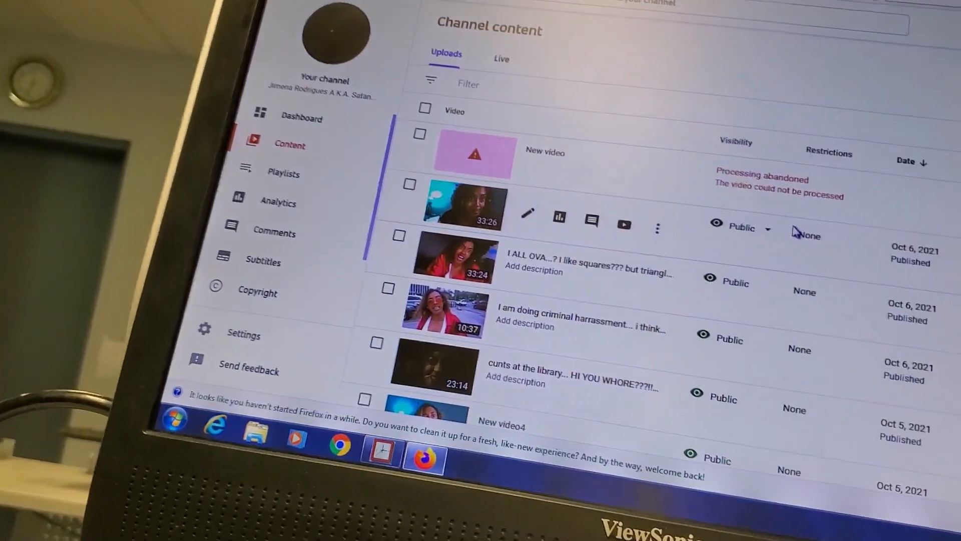
Delete the abandoned New video draft forever, acknowledging the deletion is permanent.
left_click(657, 228)
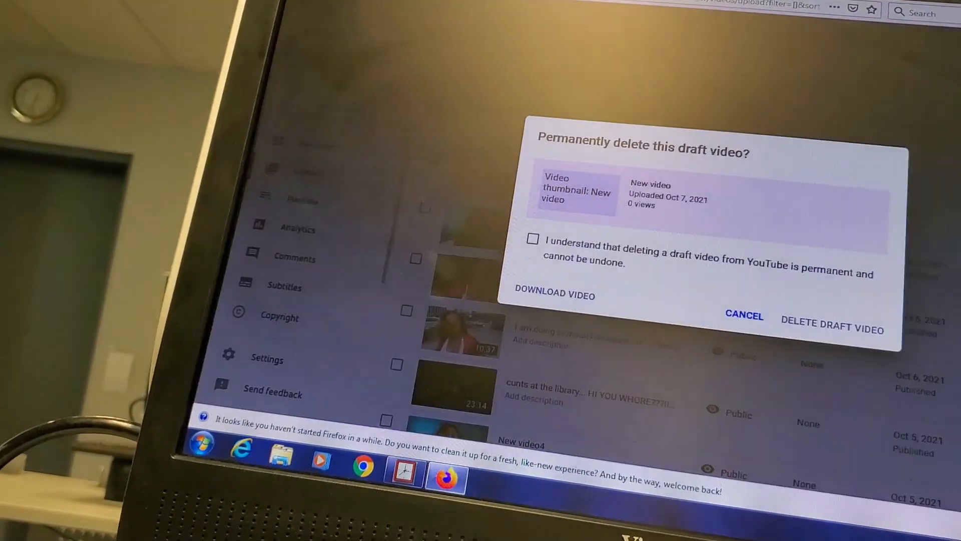
left_click(532, 238)
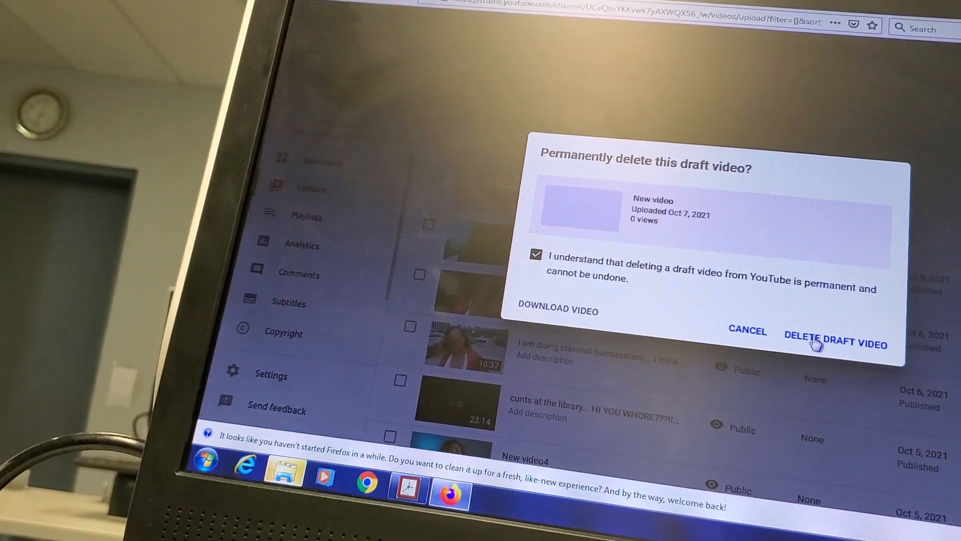
left_click(834, 342)
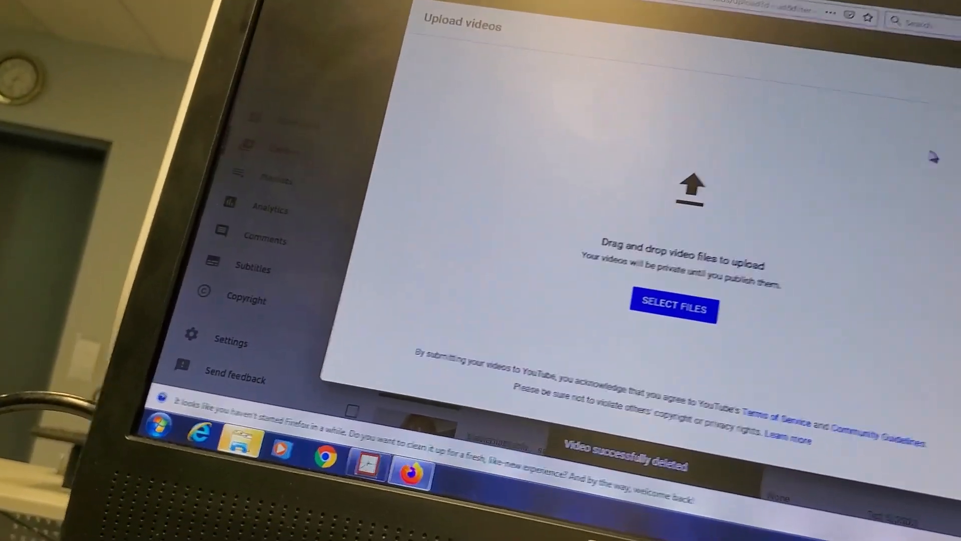
Upload New video.mp4 with a playlist chosen and advance to the Visibility step, set to public.
left_click(673, 307)
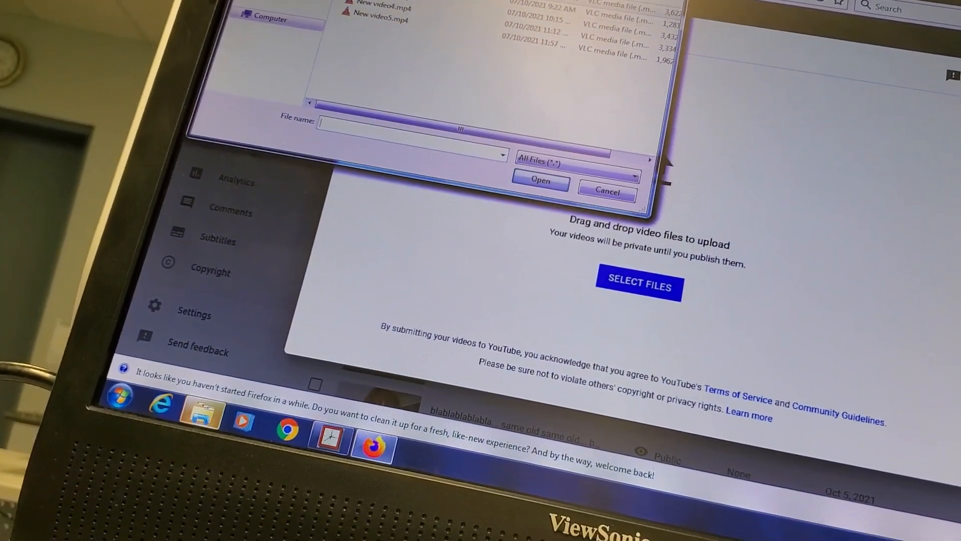
left_click(607, 190)
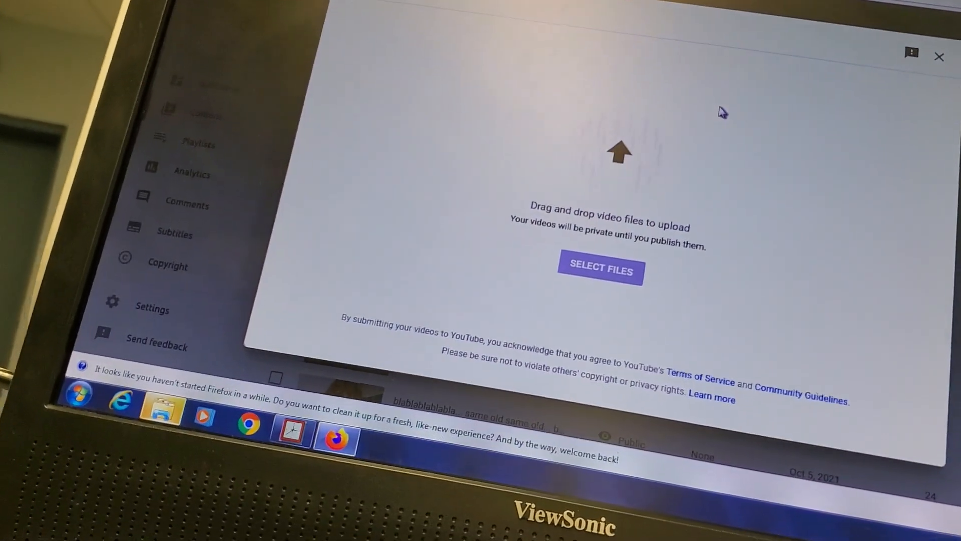
left_click(600, 270)
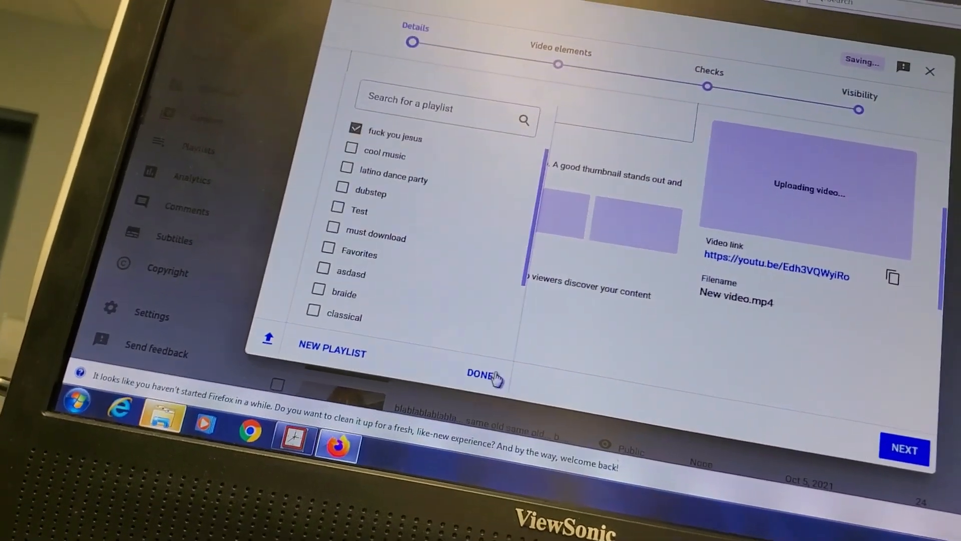
left_click(481, 373)
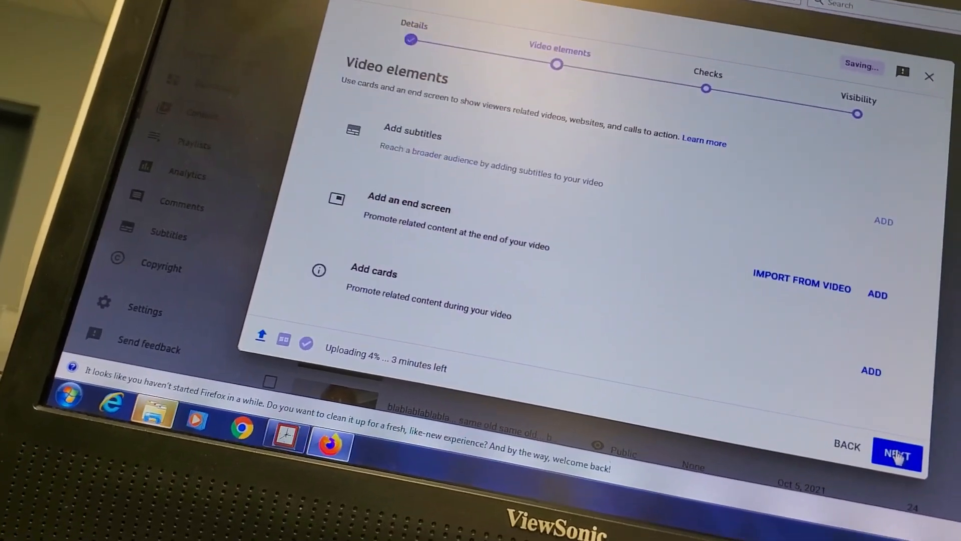
left_click(897, 453)
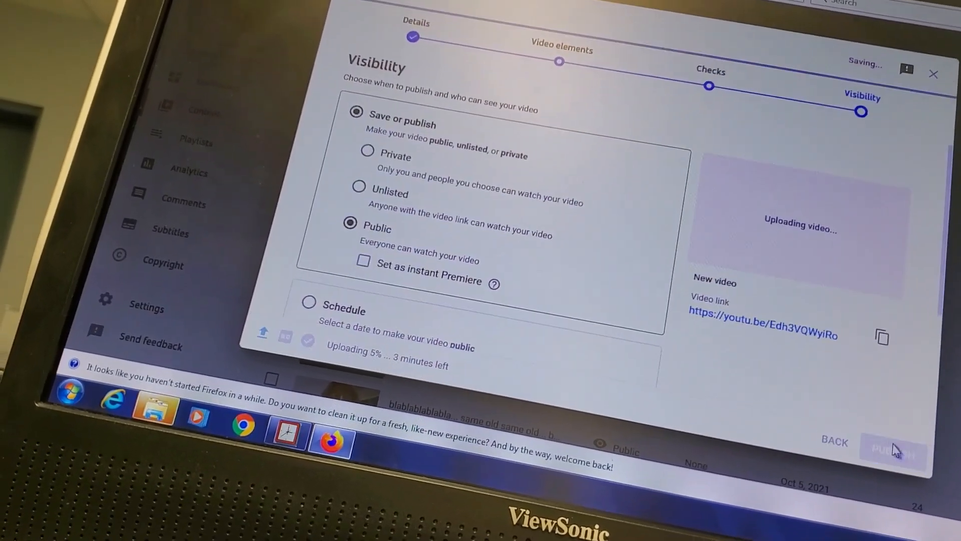